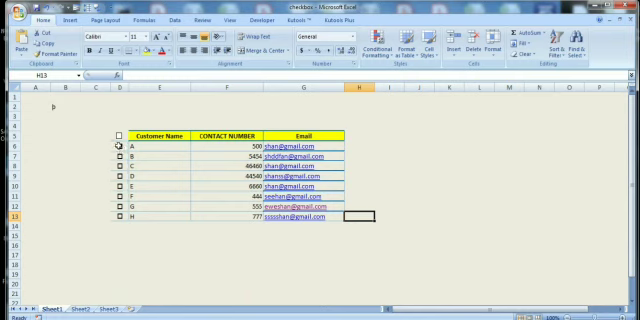
Select the Wingdings checkbox cells D6:D13 and bring up the Insert ribbon.
left_click_drag(112, 148, 112, 220)
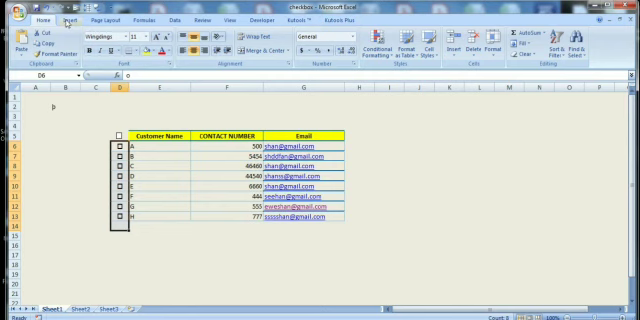
left_click(65, 18)
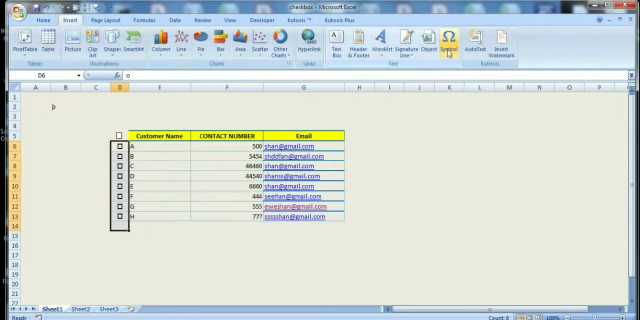
Open the Symbol dialog and browse the font list for Wingdings.
left_click(451, 40)
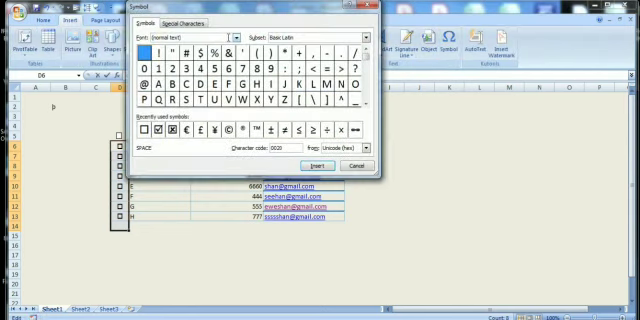
left_click(231, 36)
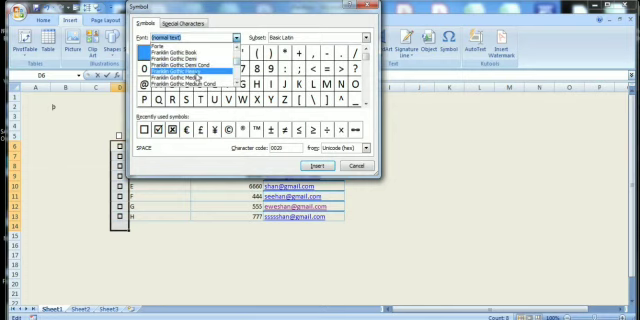
scroll("down", 3)
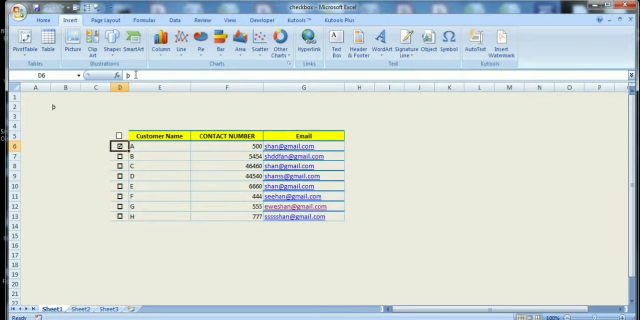
Return cell D6 to the unchecked Wingdings 'o' box.
left_click(114, 150)
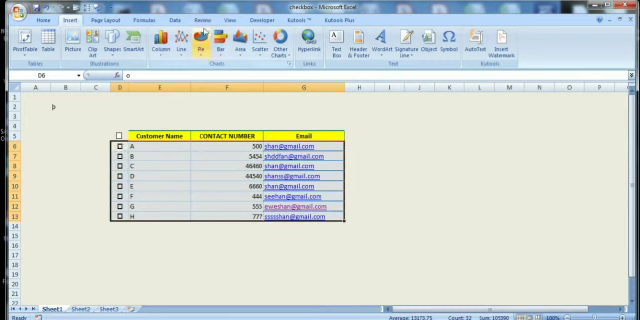
Create a =$D6="þ" conditional formatting rule with a dark blue fill.
left_click(30, 17)
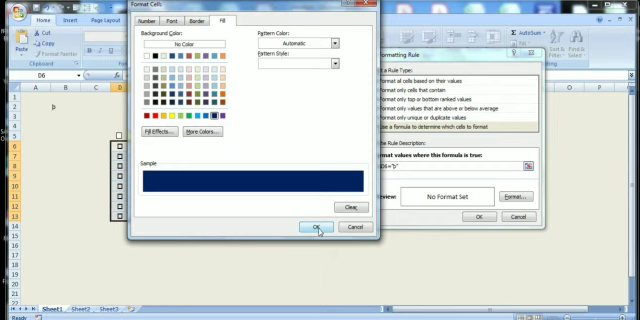
left_click(314, 228)
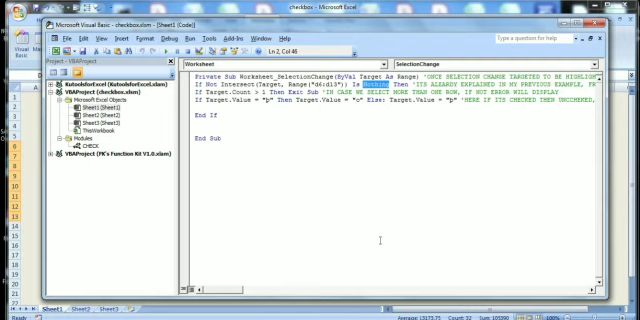
Write a Worksheet_SelectionChange sub swapping D6:D13 between "p" and "o".
scroll("right", 3)
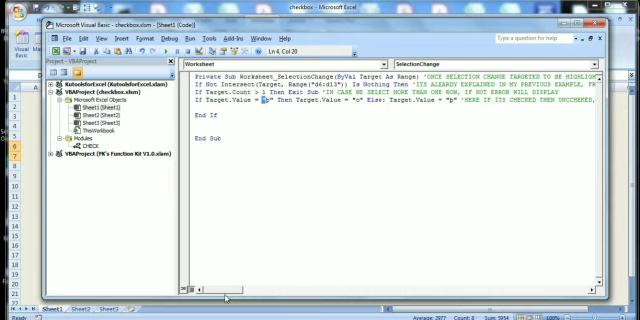
scroll("right", 3)
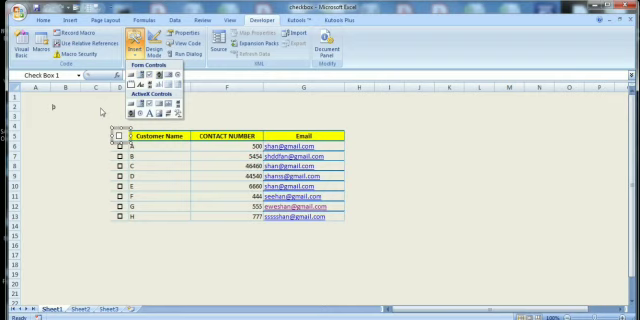
Draw a Form Controls check box in D5 and remove its caption text.
right_click(113, 138)
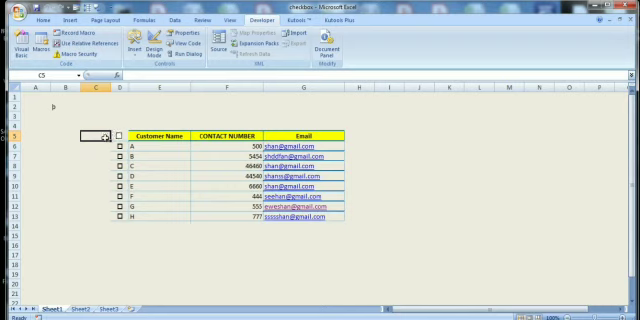
Enter SELECT ALL in C5 as the header checkbox label.
type("SELECT ALL")
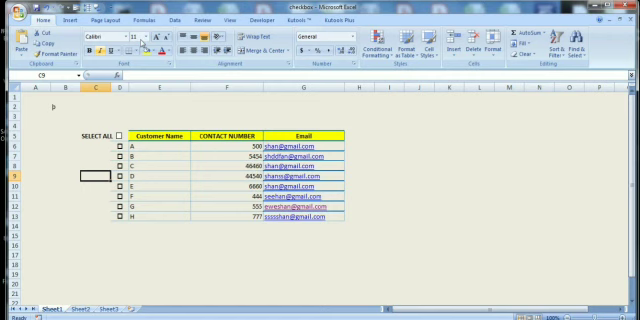
key("Alt+F11")
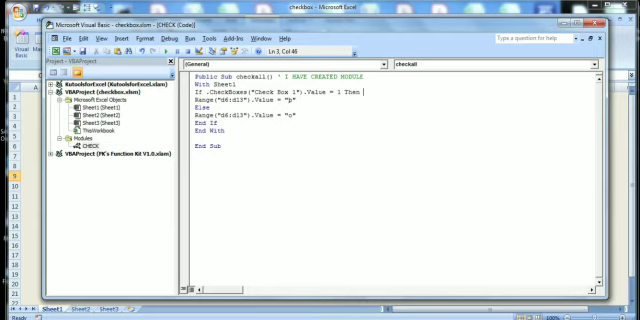
Comment the If line after Then, explaining that unchecked means the value 0.
type("IF ITS")
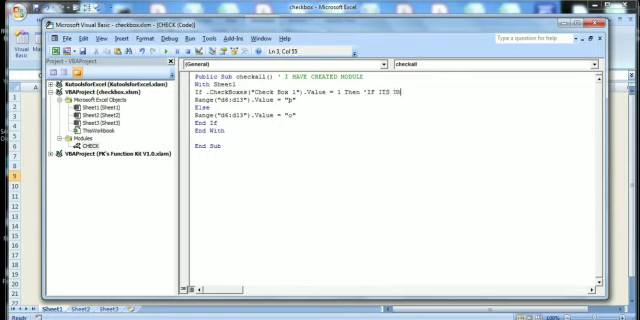
type("UNC")
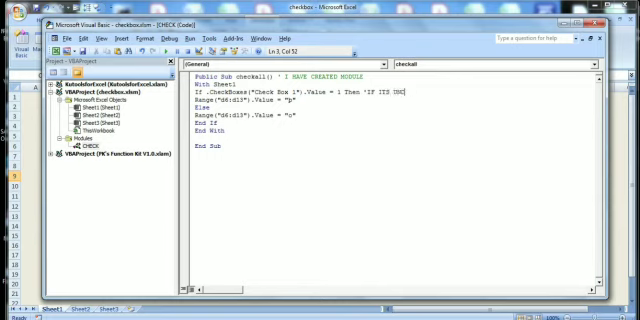
type("UNCHECKED")
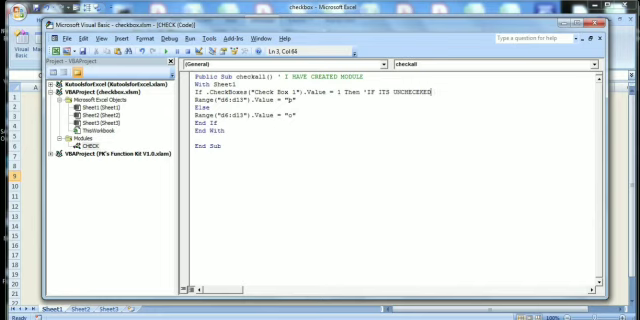
type("MEANS")
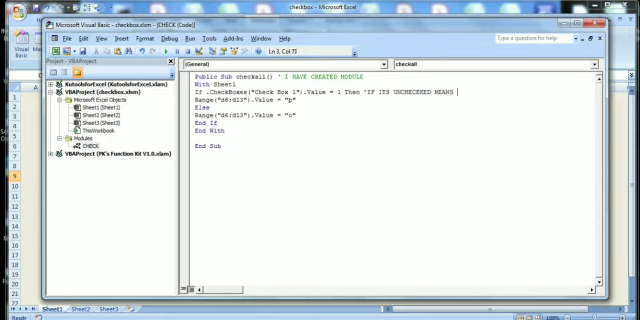
type("THE VALUE HERE=1")
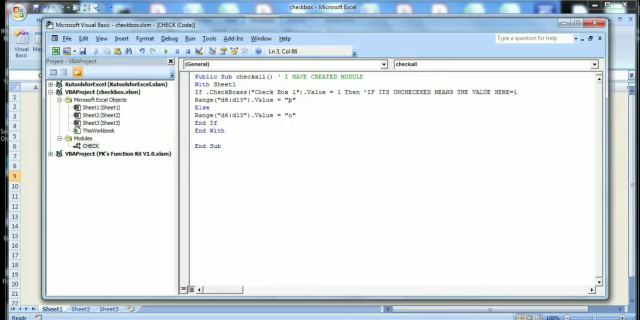
type("MEANS 0")
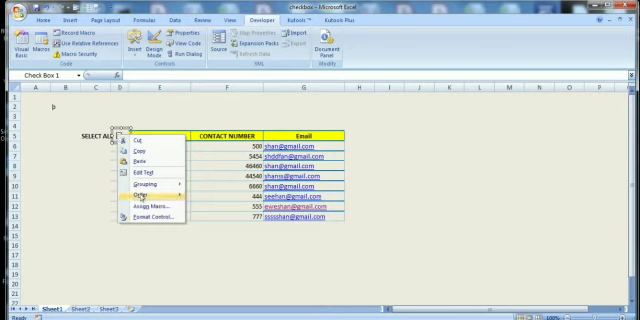
mouse_move(143, 207)
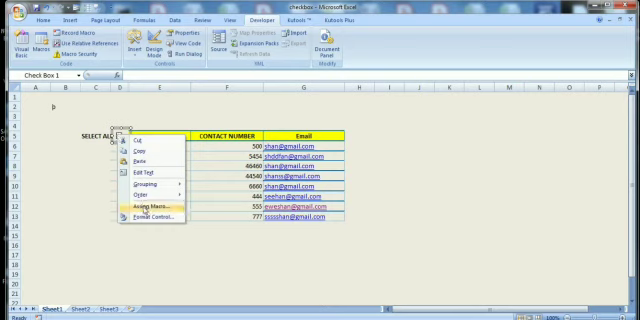
Choose Assign Macro for the Select All form checkbox.
left_click(141, 211)
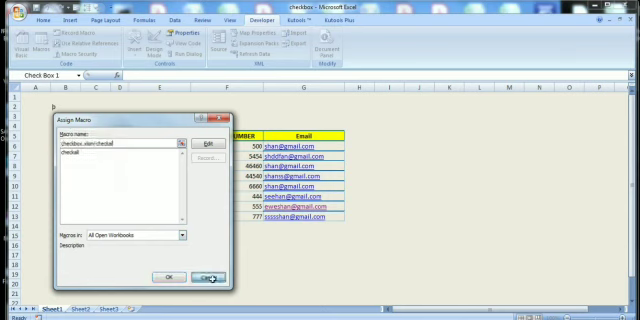
Close the Assign Macro dialog with checkall as the assigned macro.
left_click(206, 275)
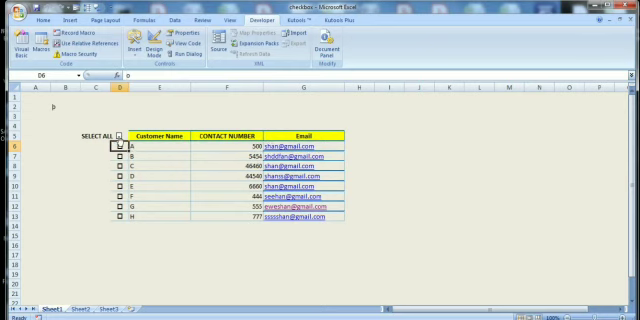
Deselect to an empty cell and bring up the Select All checkbox's context menu.
left_click(115, 135)
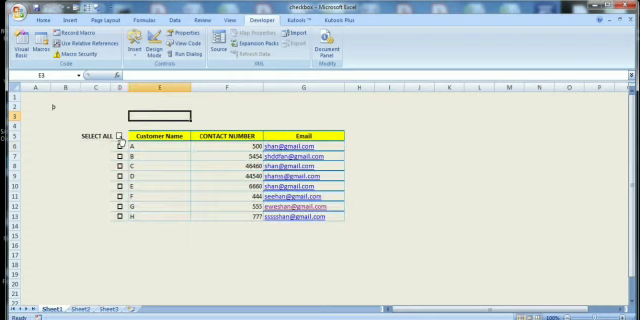
right_click(119, 148)
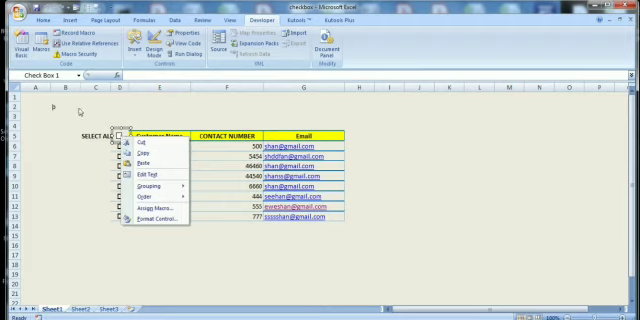
mouse_move(431, 153)
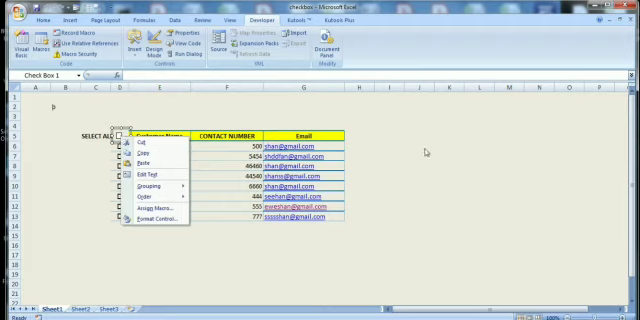